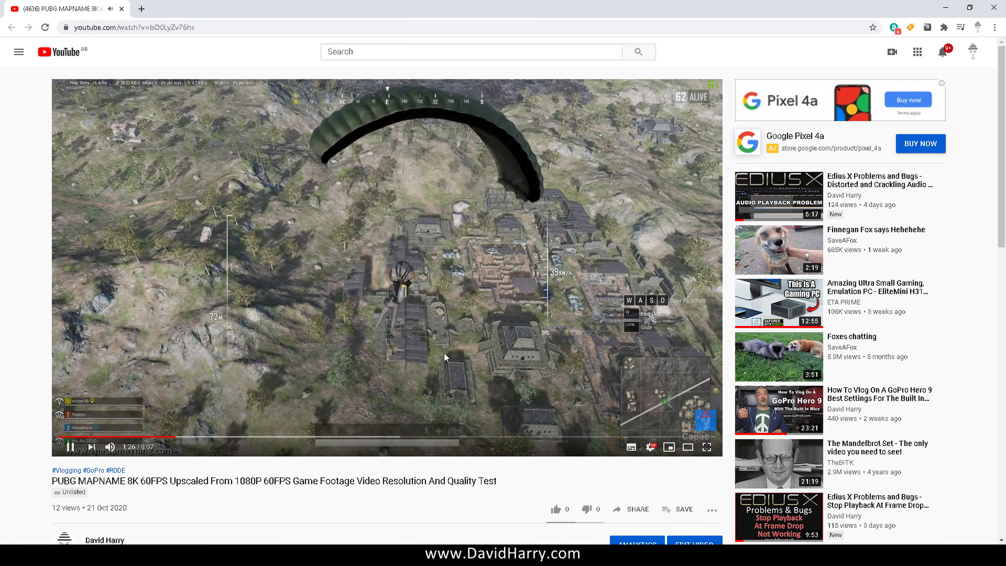
Show Stats for Nerds on the PUBG video, reporting a 1280x720 viewport against 1920x1080@60 resolution
left_click(652, 447)
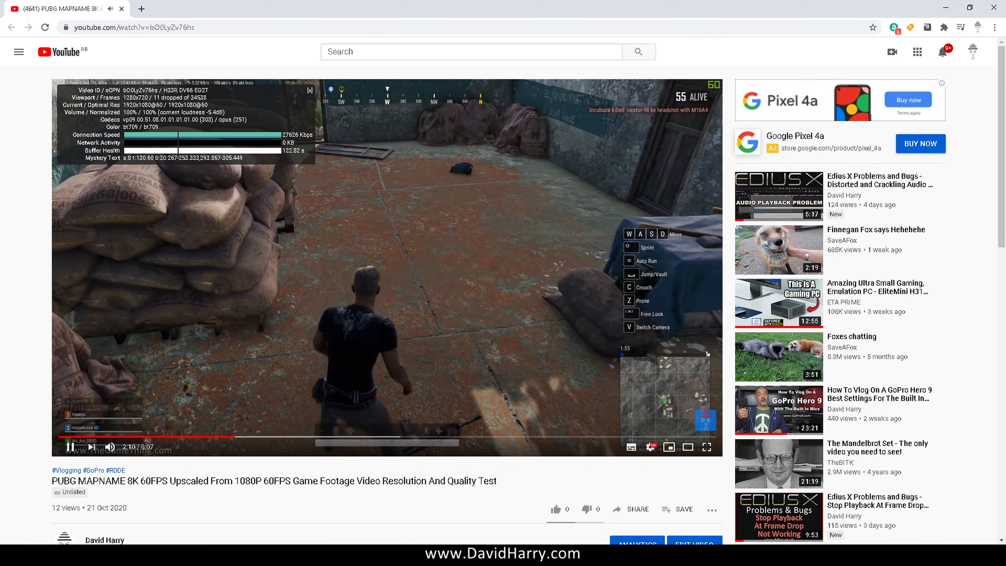
left_click(703, 446)
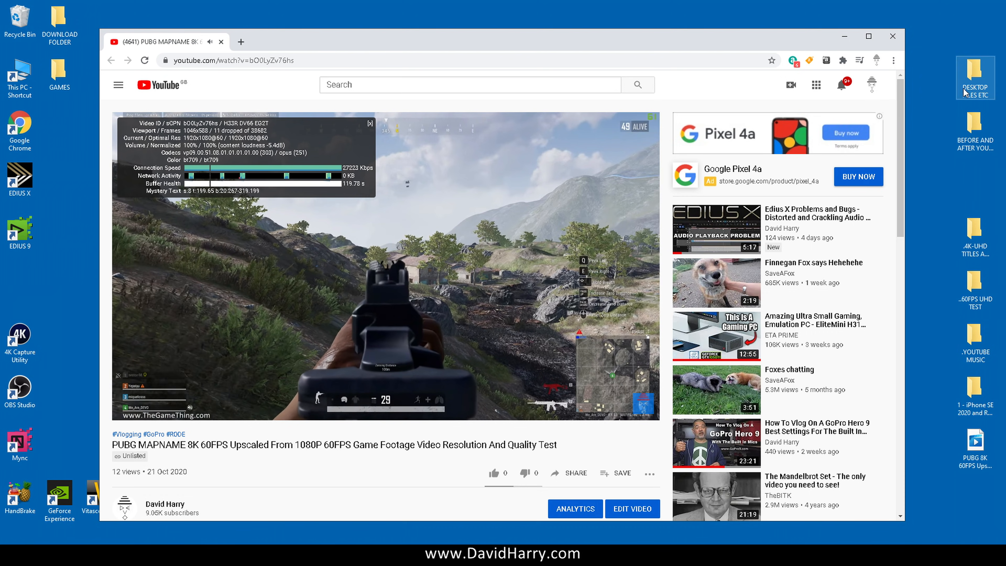
Maximize the Chrome window again; stats keep a 1046x588 viewport and 1920x1080@60 stream
left_click(868, 36)
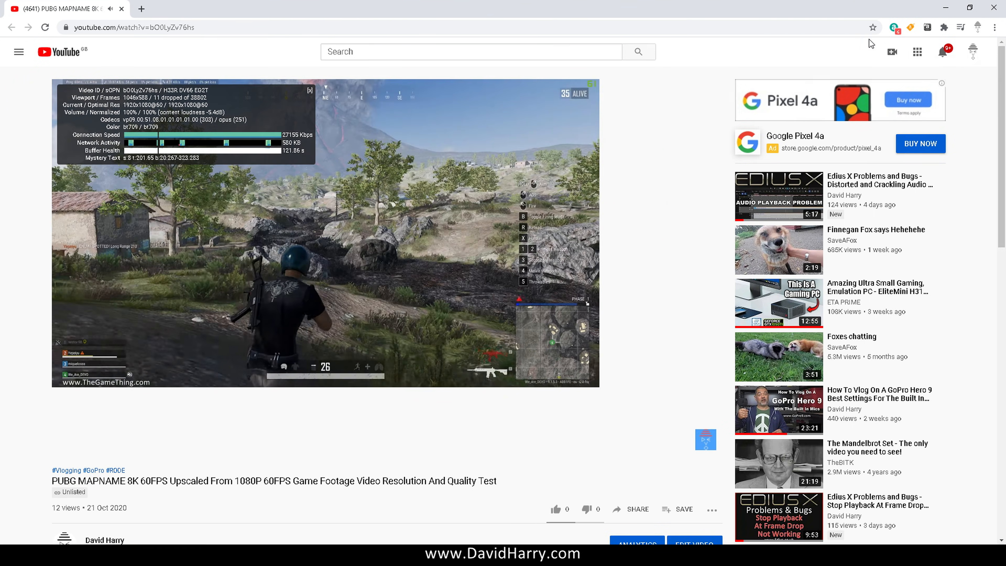